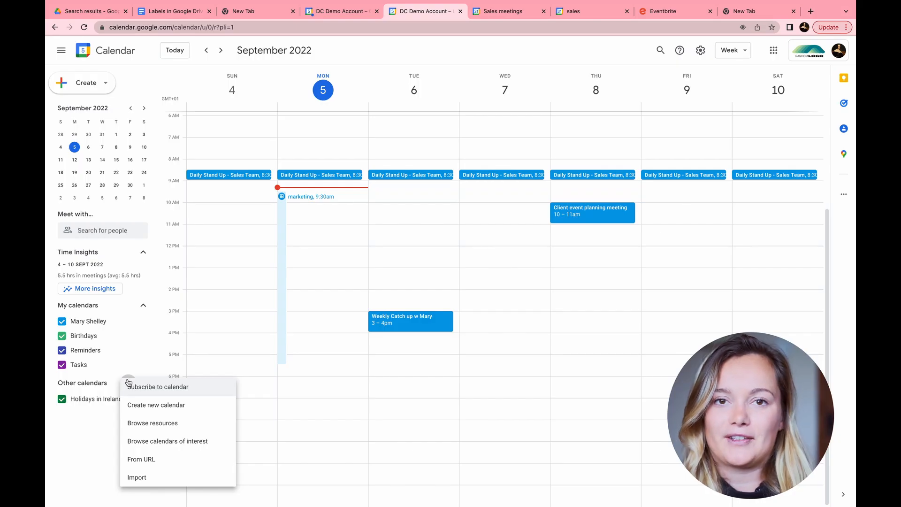
Reopen the Other calendars + menu to show options including Create new calendar.
left_click(158, 386)
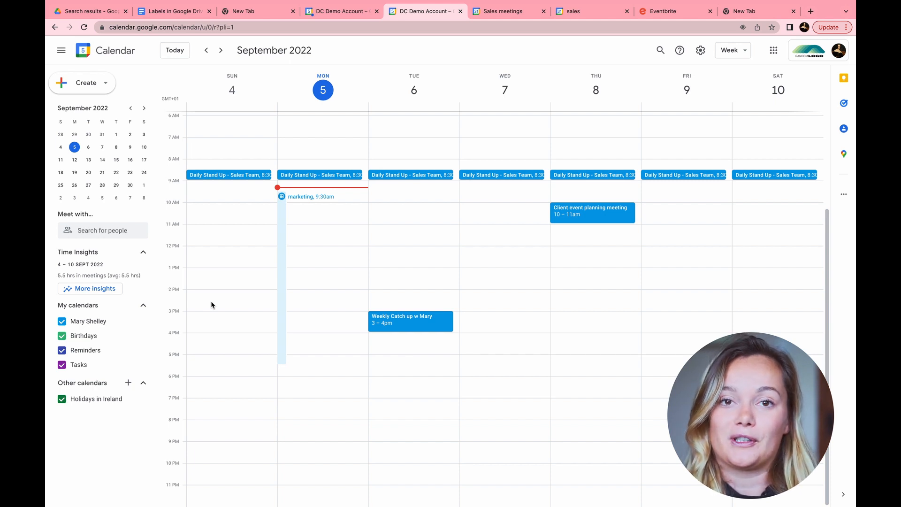
mouse_move(92, 353)
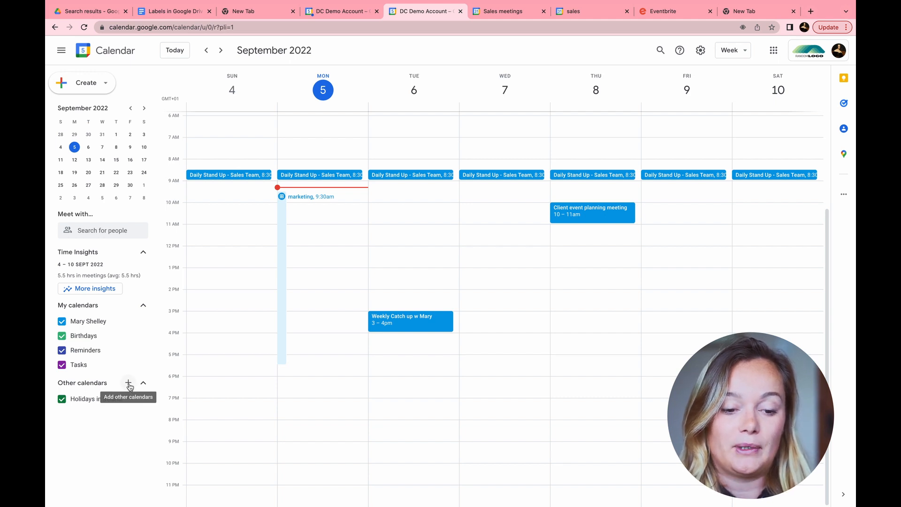
left_click(128, 382)
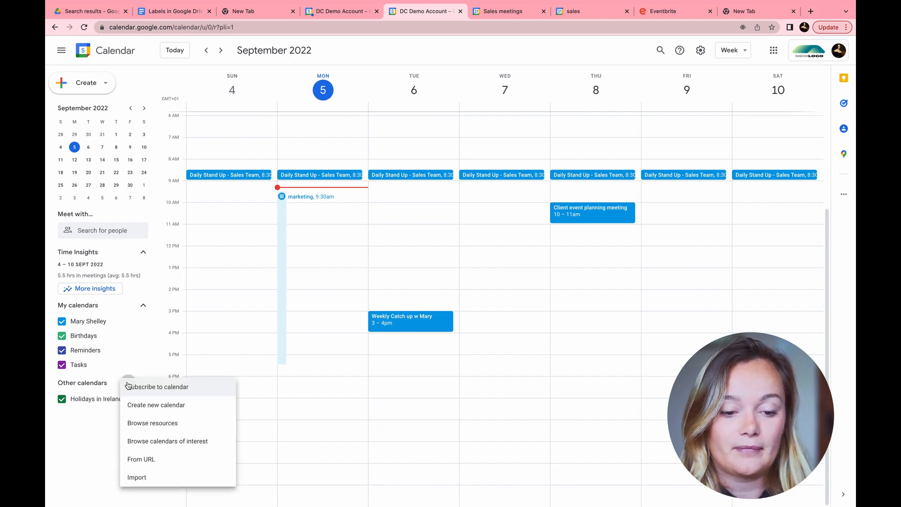
mouse_move(156, 404)
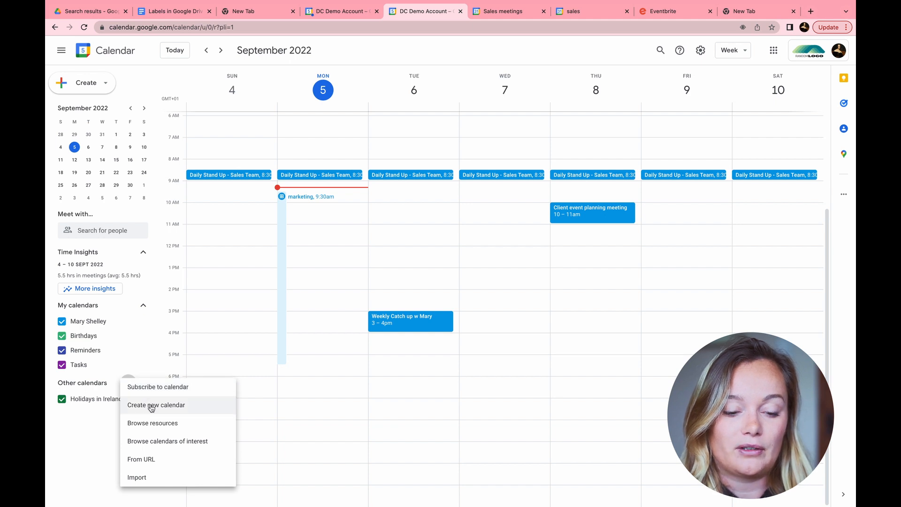
Create a new calendar named 'Test Calendar' from the Create new calendar form.
left_click(156, 405)
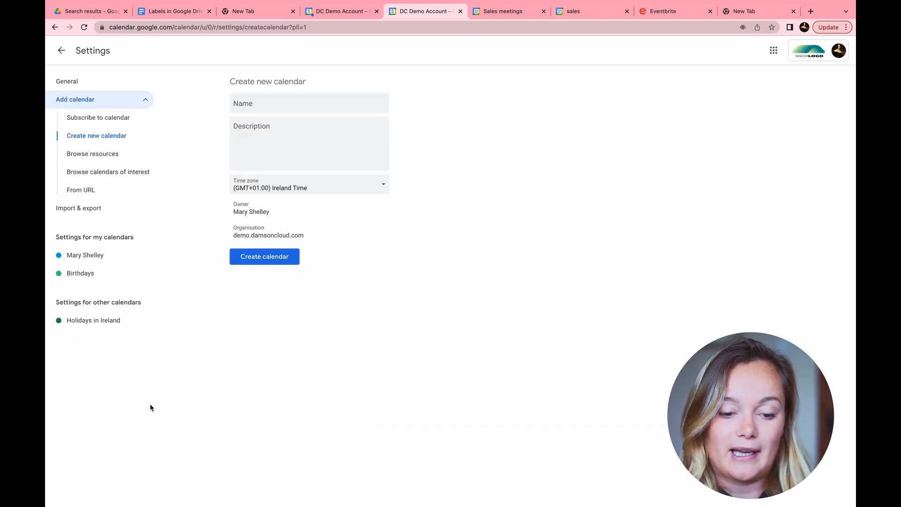
left_click(308, 103)
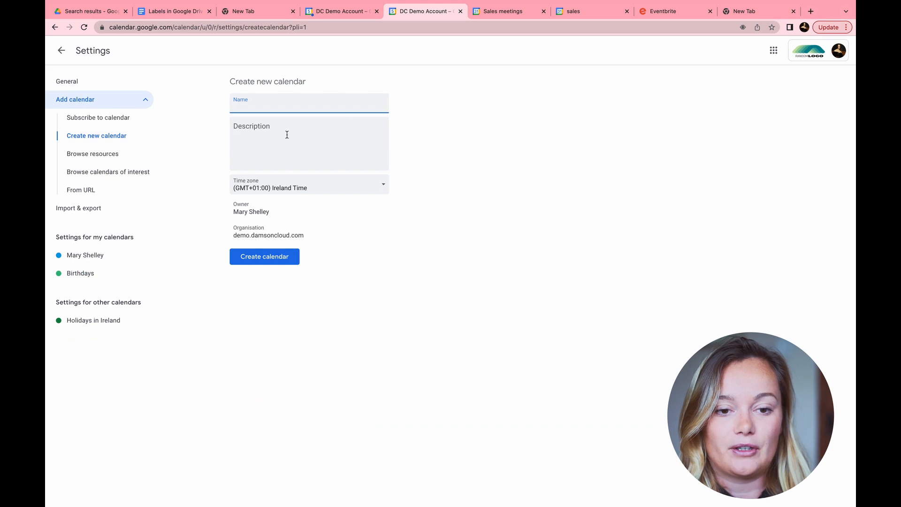
mouse_move(248, 281)
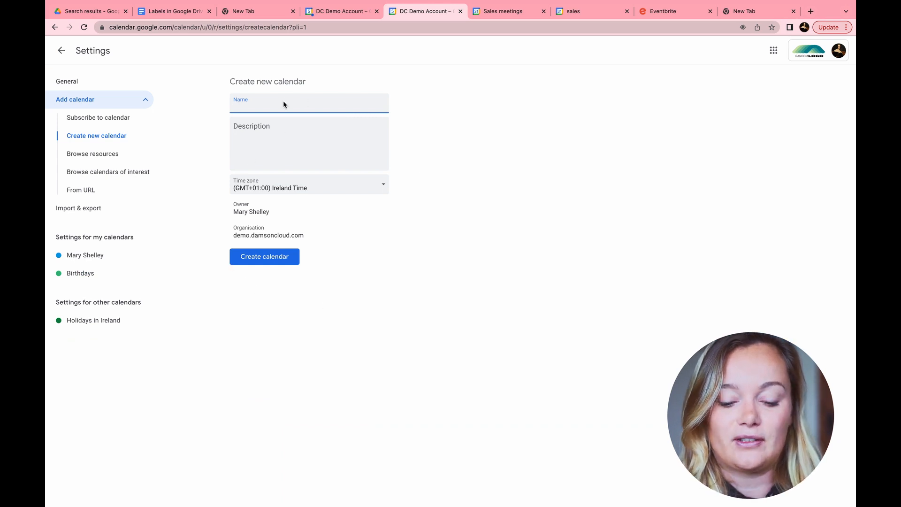
type("Test Calendar")
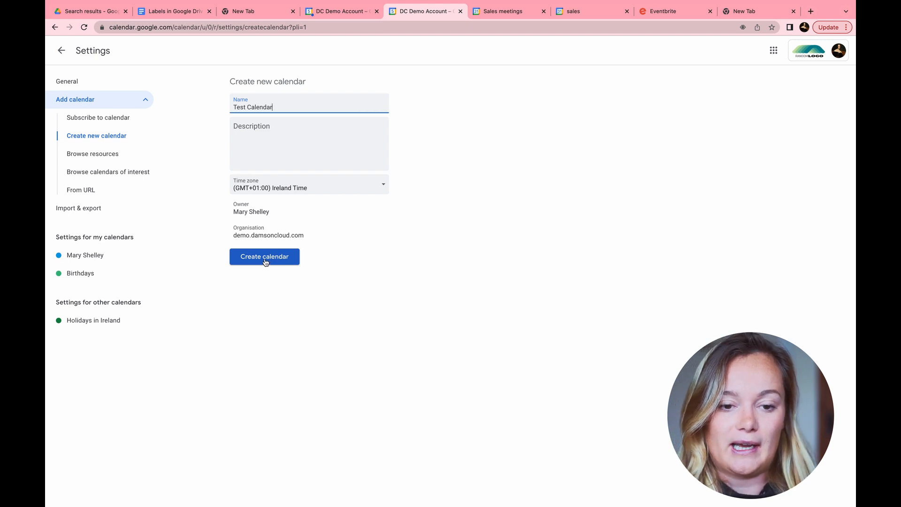
left_click(263, 256)
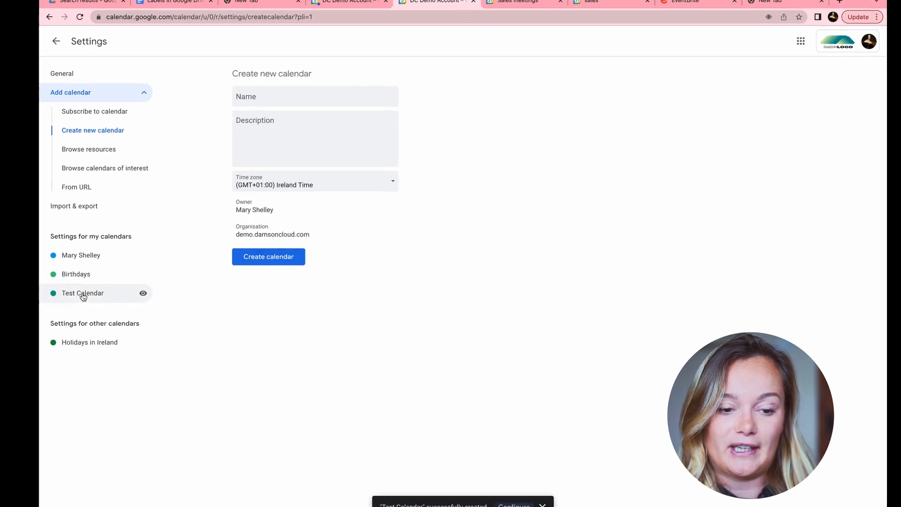
Open Test Calendar's settings and scroll down to Access permissions for events.
left_click(82, 293)
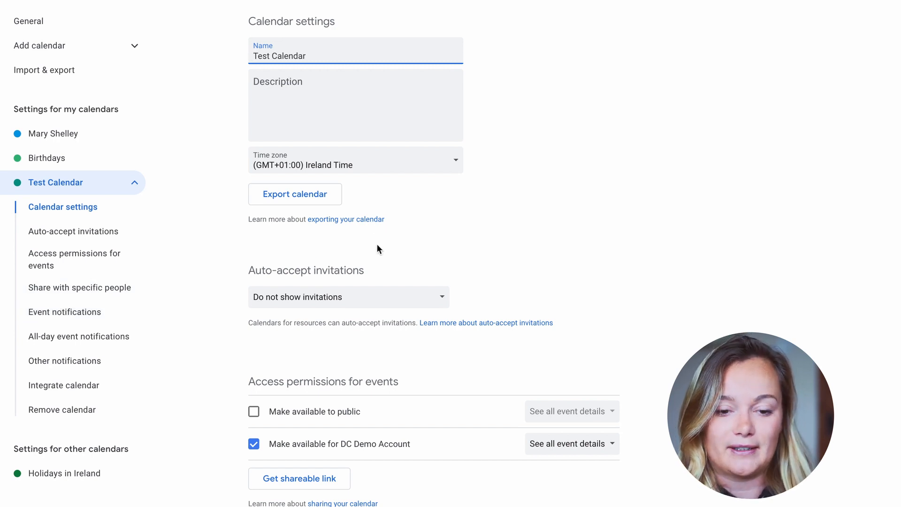
mouse_move(409, 353)
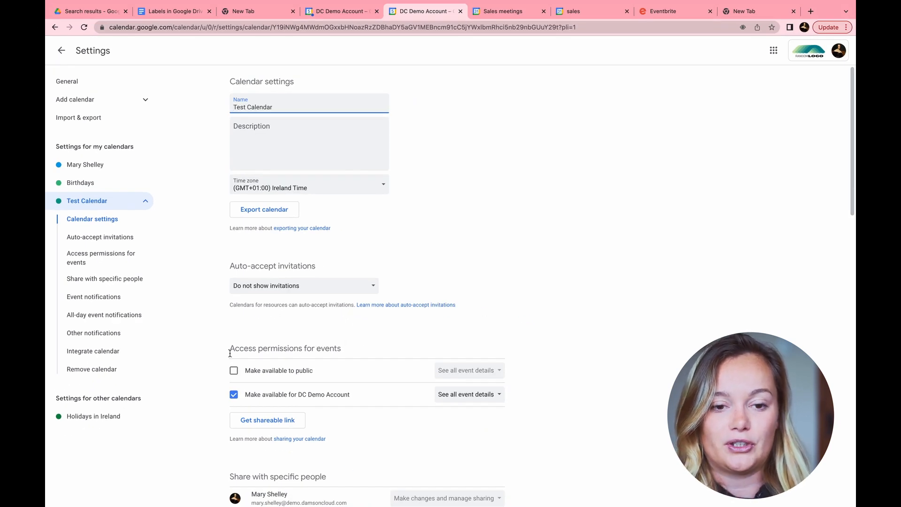
scroll("down", 3)
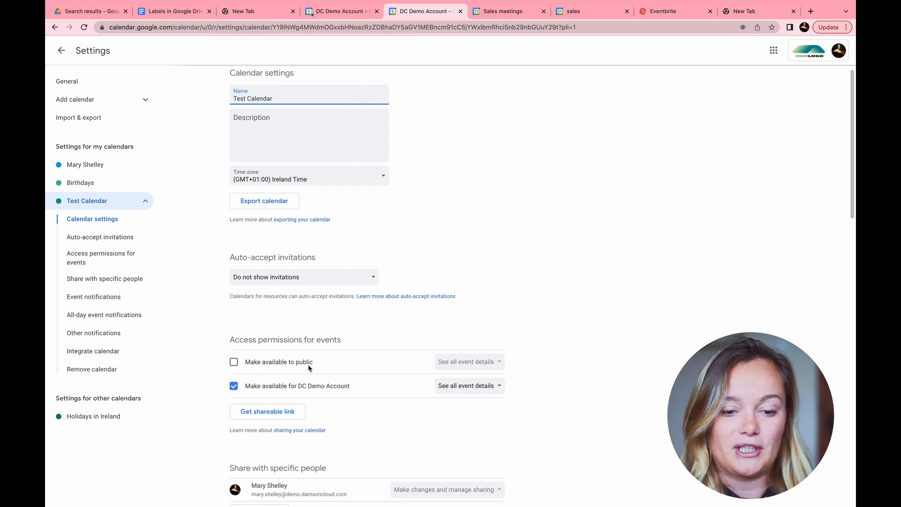
scroll("down", 3)
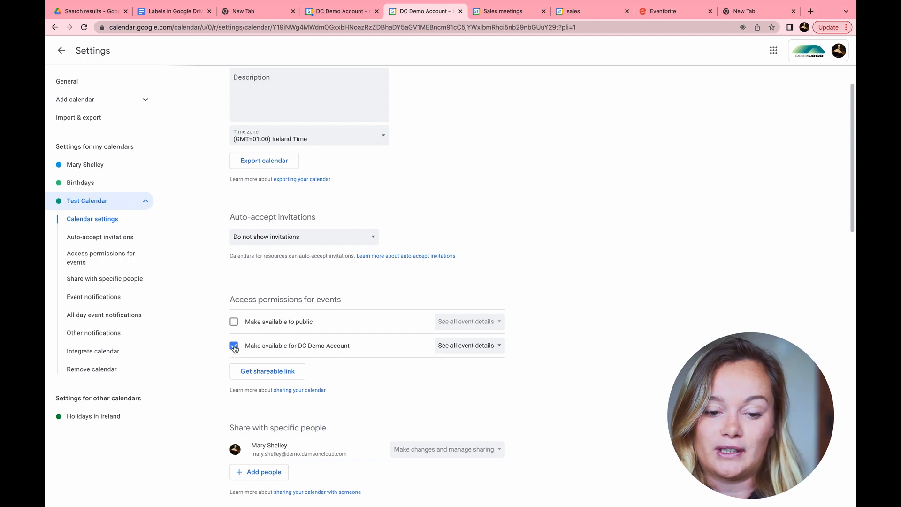
Make Test Calendar available for DC Demo Account with 'See all event details'.
left_click(468, 346)
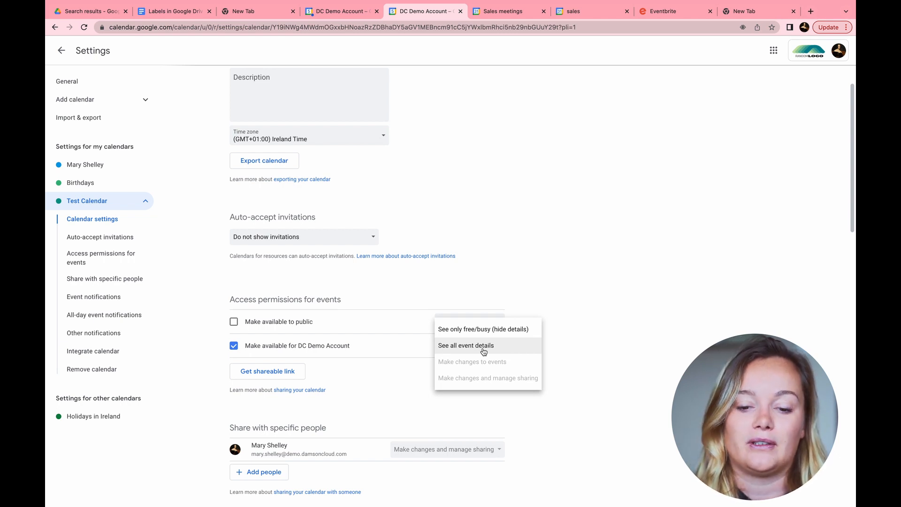
left_click(465, 345)
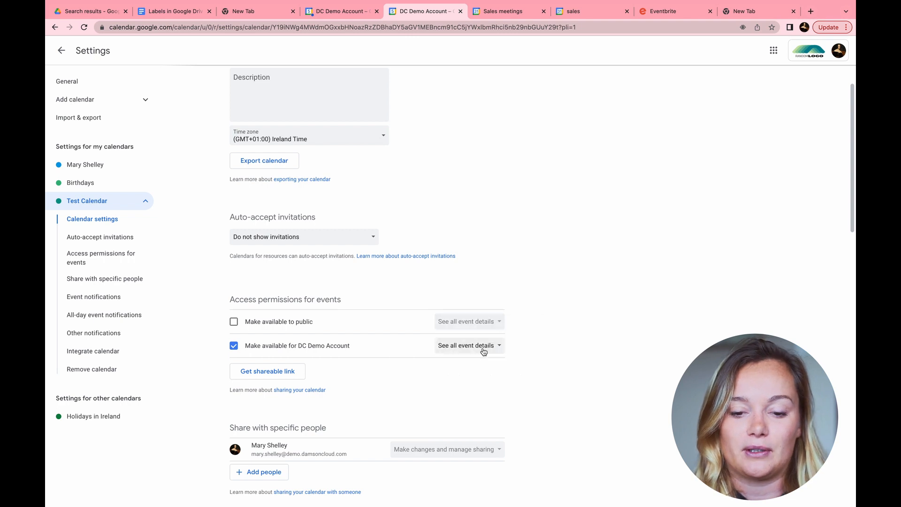
scroll("down", 3)
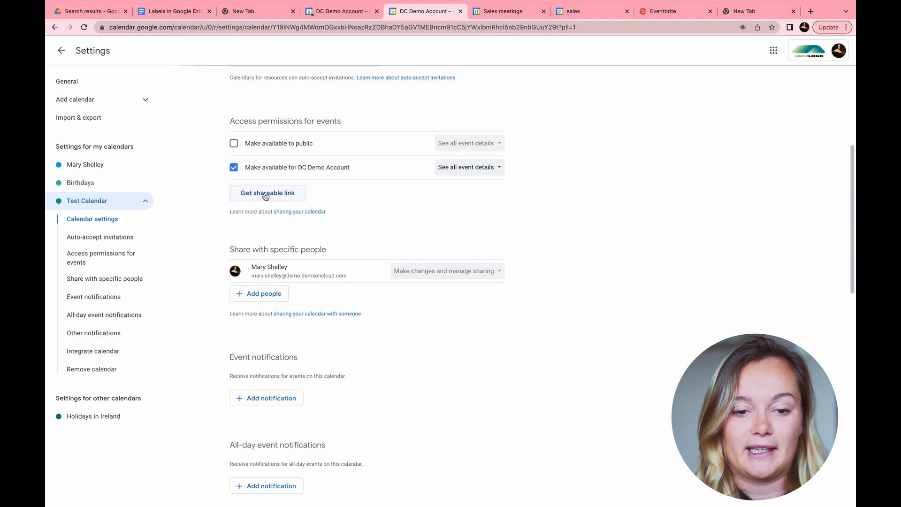
Scroll to Remove calendar and confirm Permanently delete for Test Calendar.
scroll("down", 3)
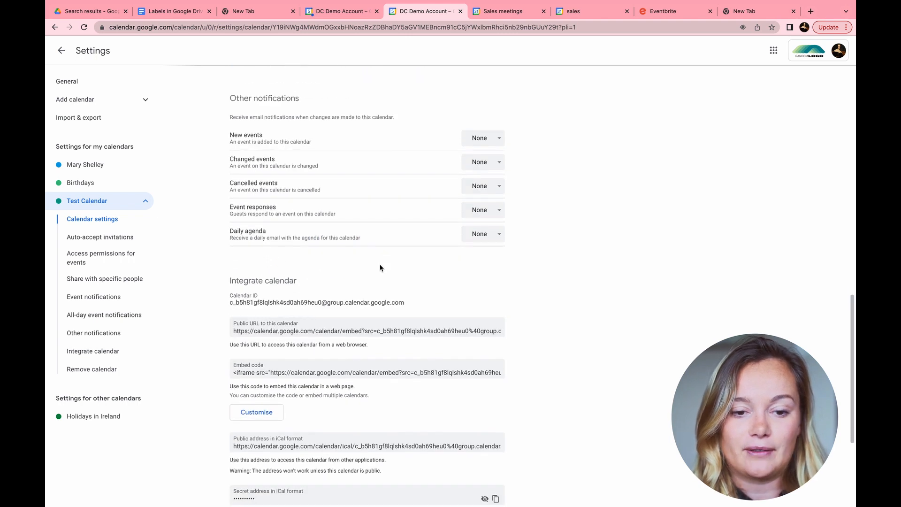
scroll("down", 3)
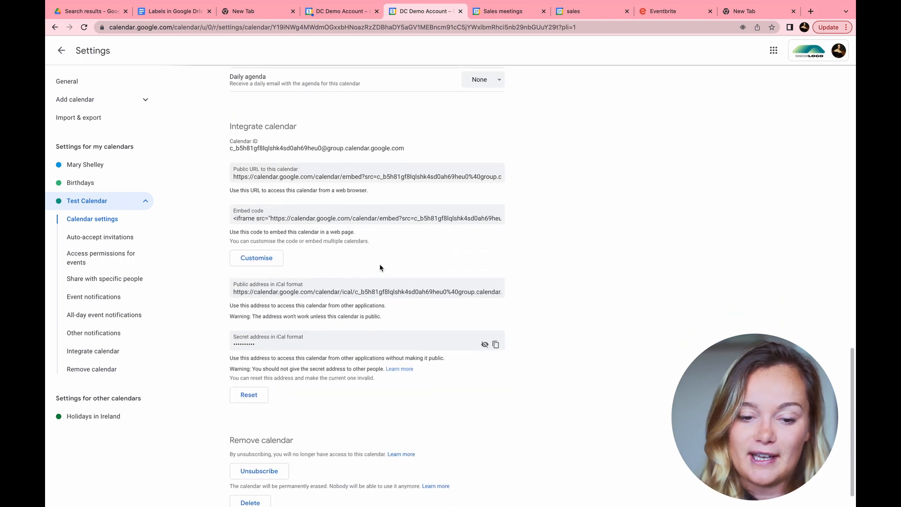
scroll("down", 3)
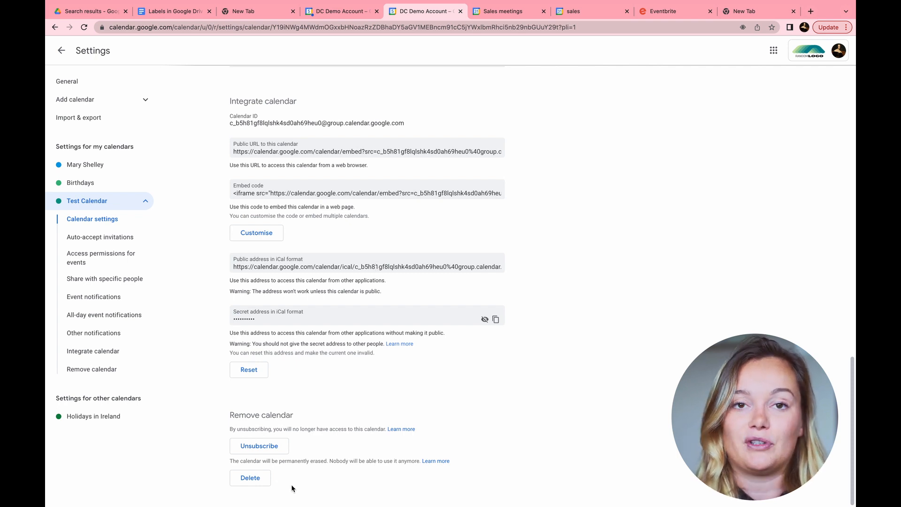
mouse_move(251, 478)
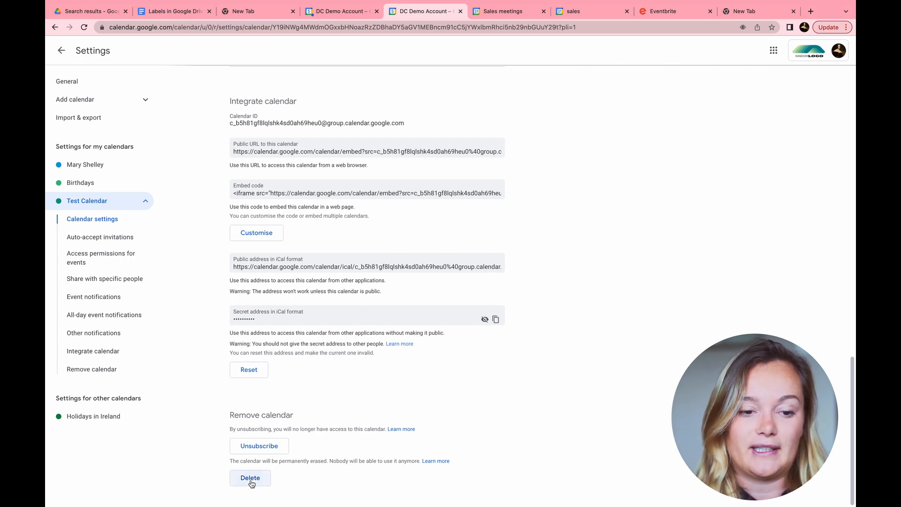
left_click(250, 477)
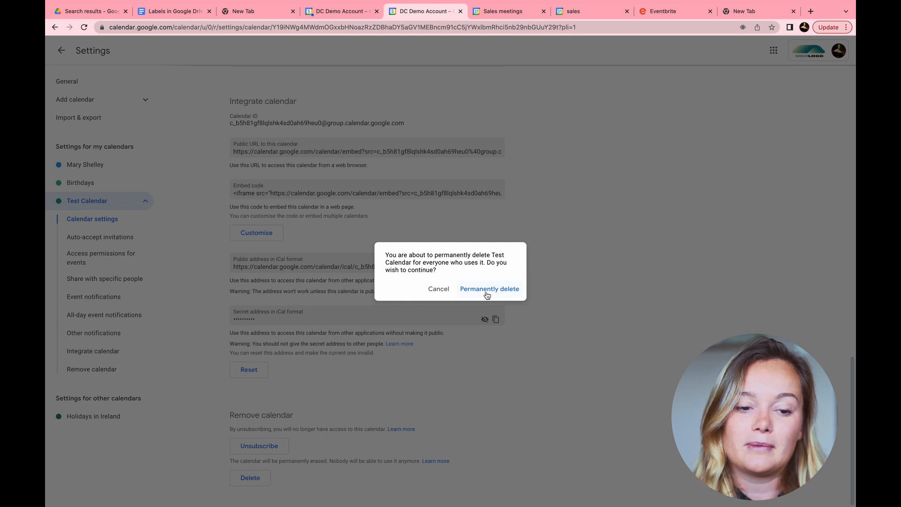
left_click(489, 288)
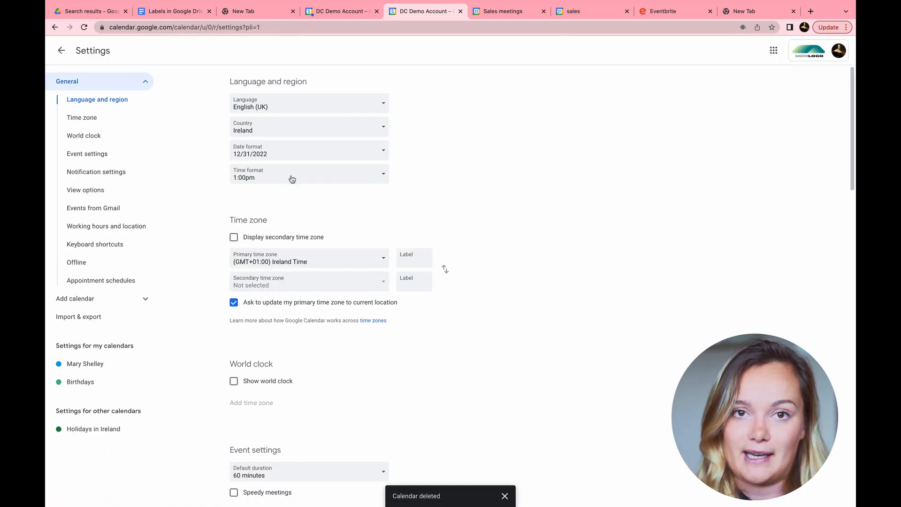
Return to week view, toggle Test Calendar off and on, and draft a Monday 11am event.
left_click(61, 50)
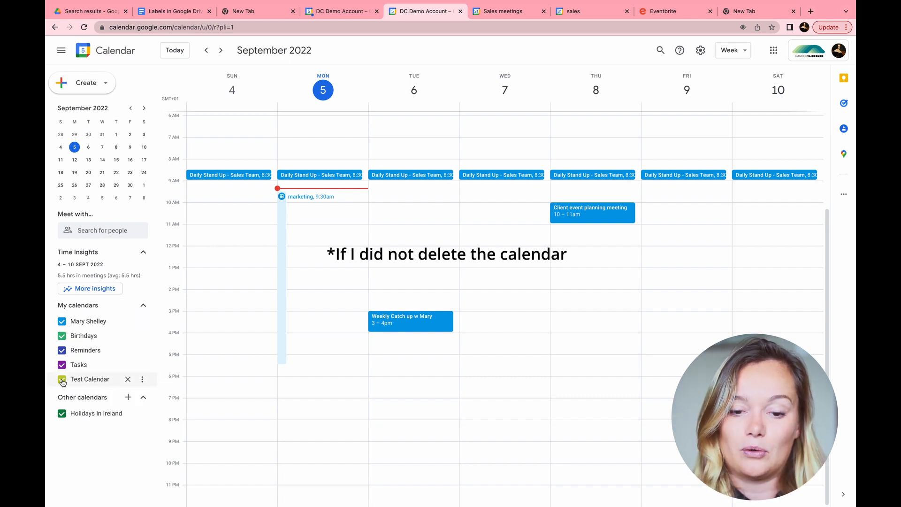
left_click(62, 378)
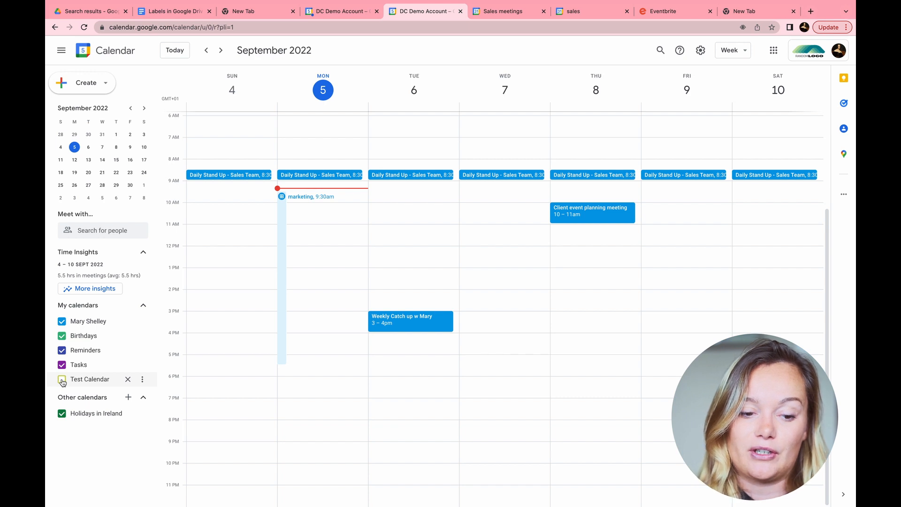
left_click(61, 381)
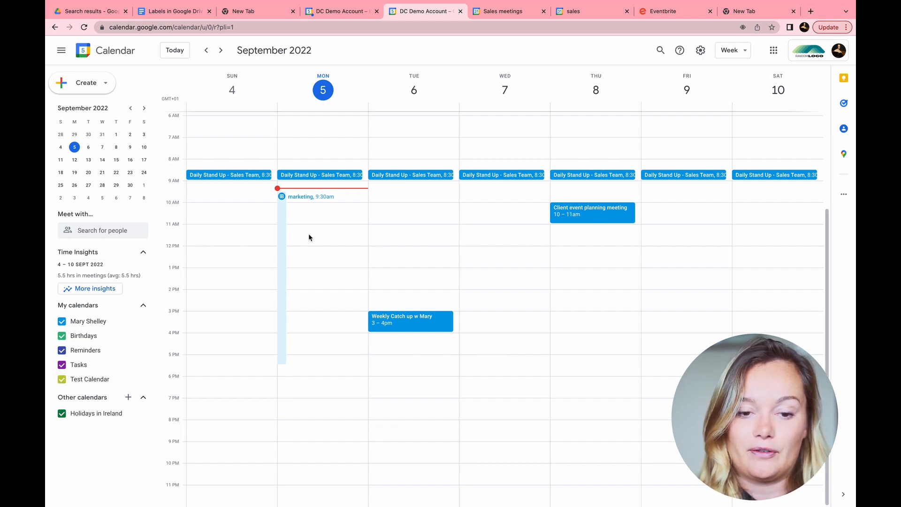
left_click(322, 234)
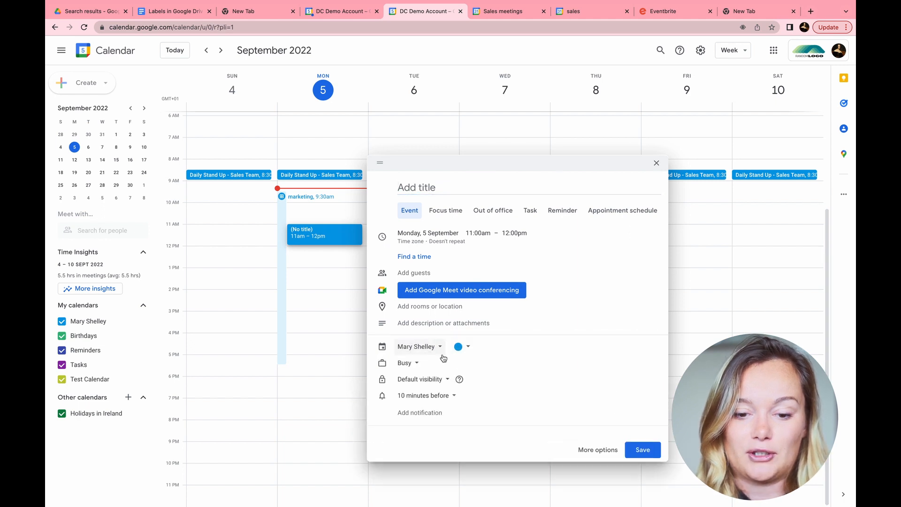
Save 'Test event' to Test Calendar for Monday 11am–12pm, then untick Test Calendar.
left_click(419, 346)
type("Test event")
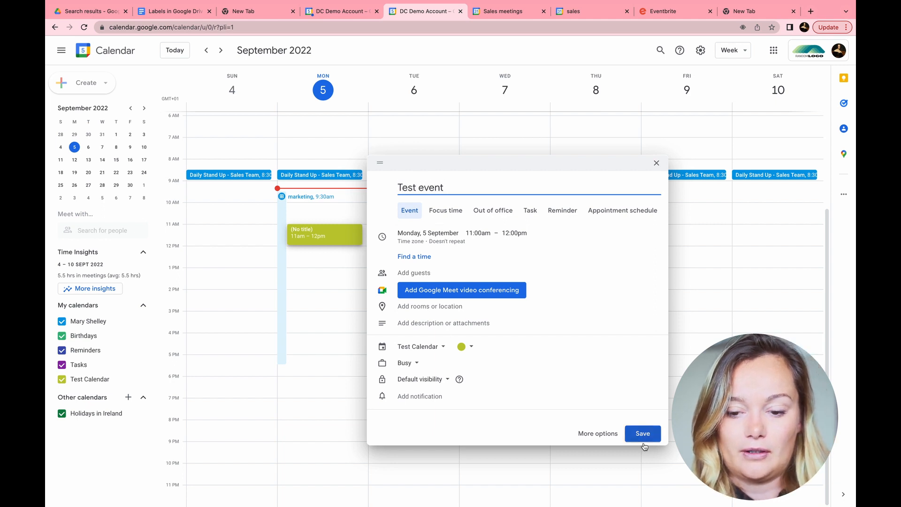
left_click(642, 433)
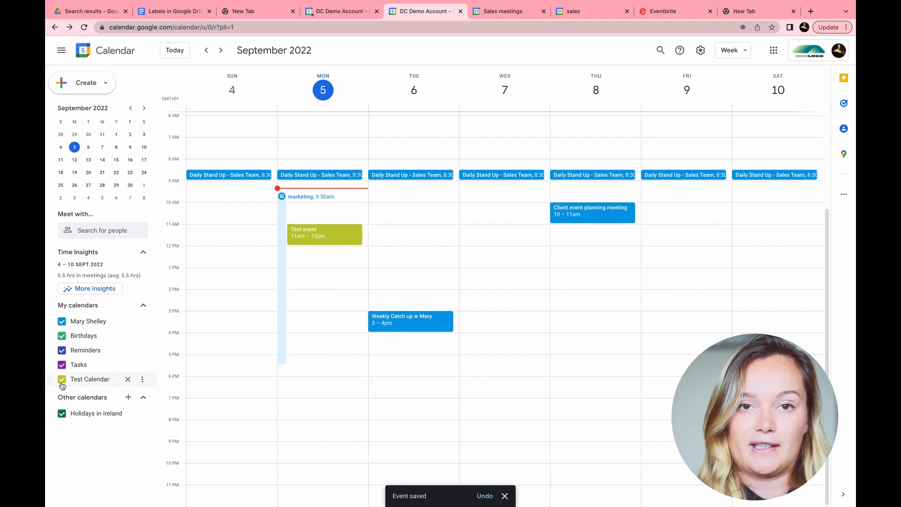
left_click(62, 378)
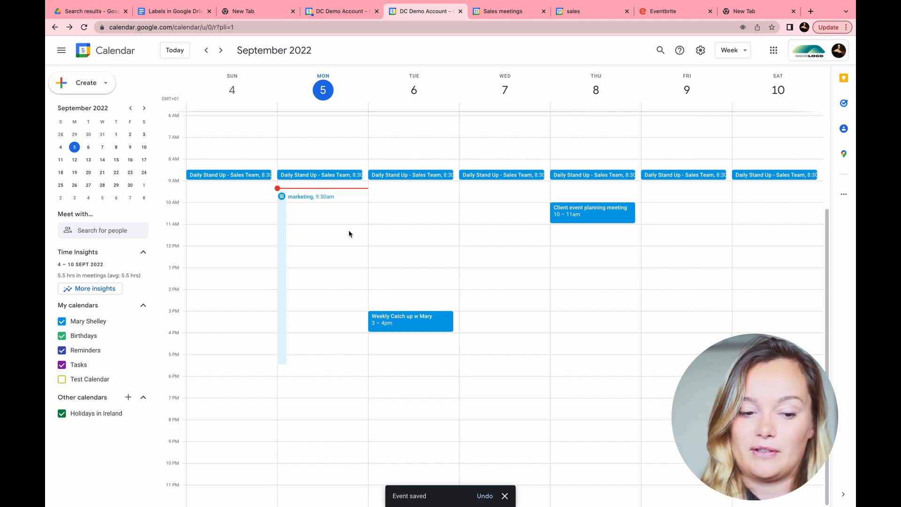